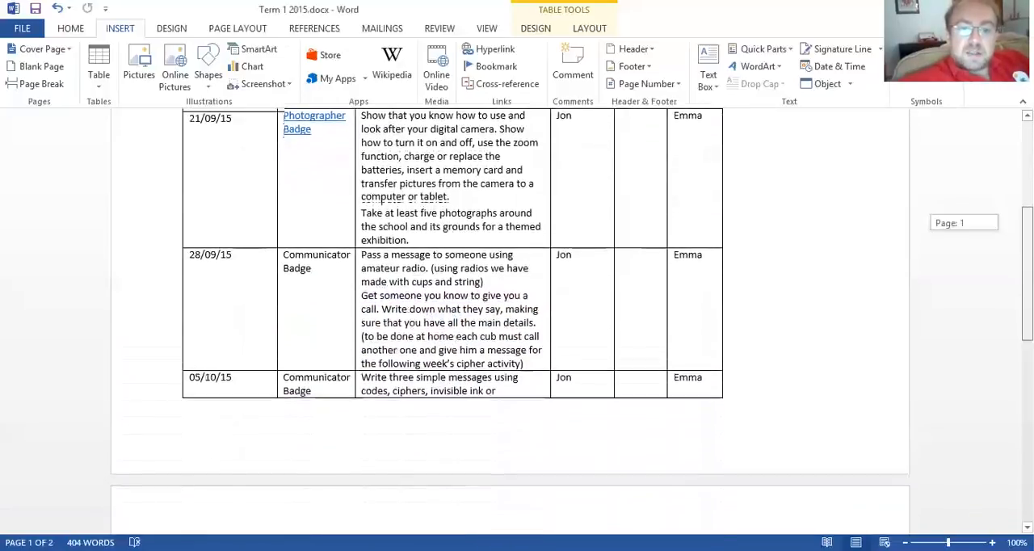
# Copy the '(x3 required)' note from the 23/11/15 row for the 30/11/15 photography and hike row
pyautogui.scroll(-3)
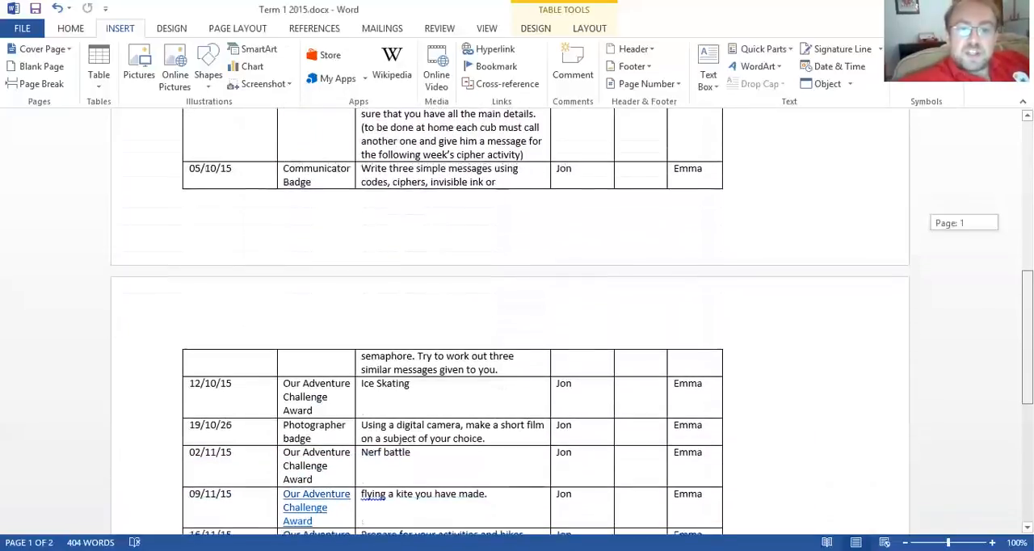
pyautogui.scroll(-3)
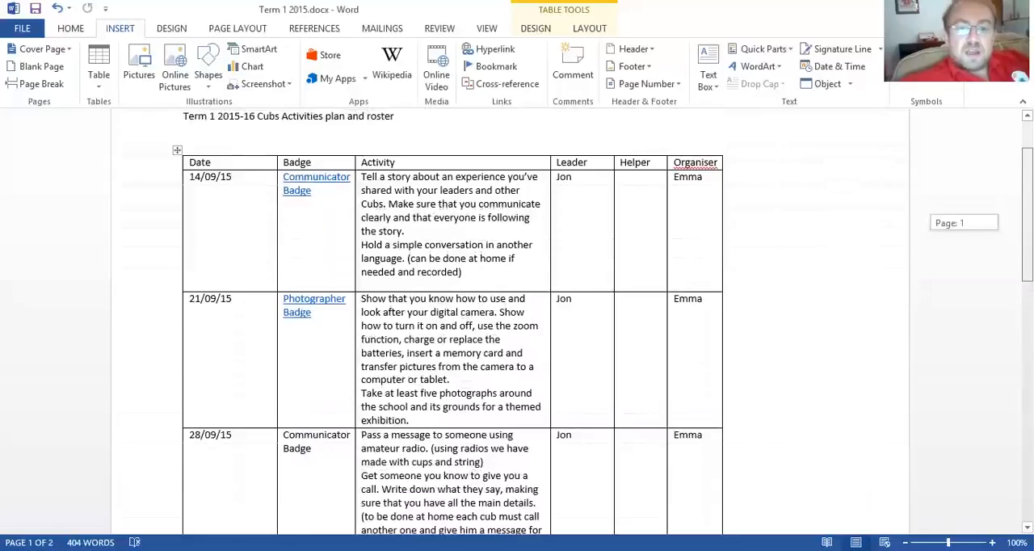
pyautogui.scroll(-3)
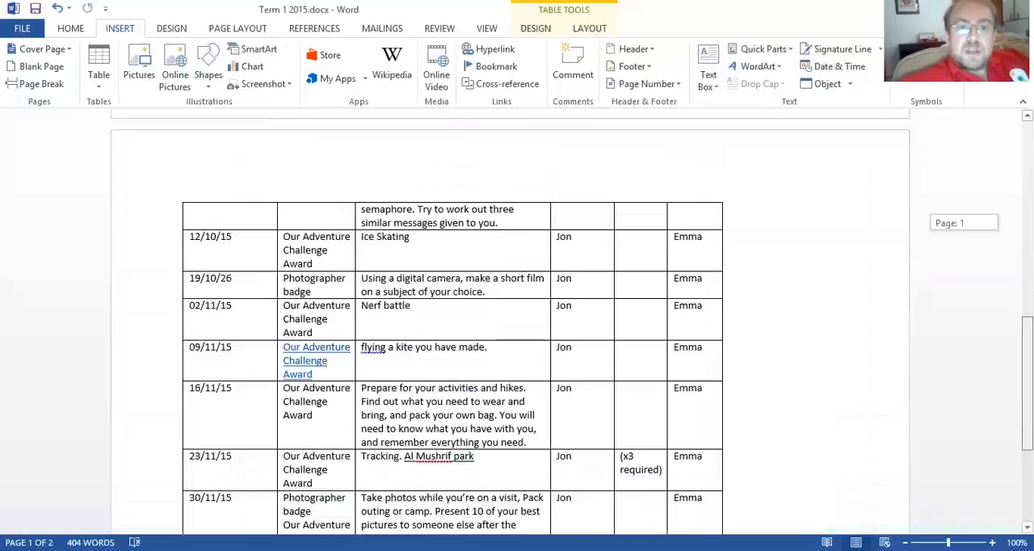
pyautogui.click(410, 305)
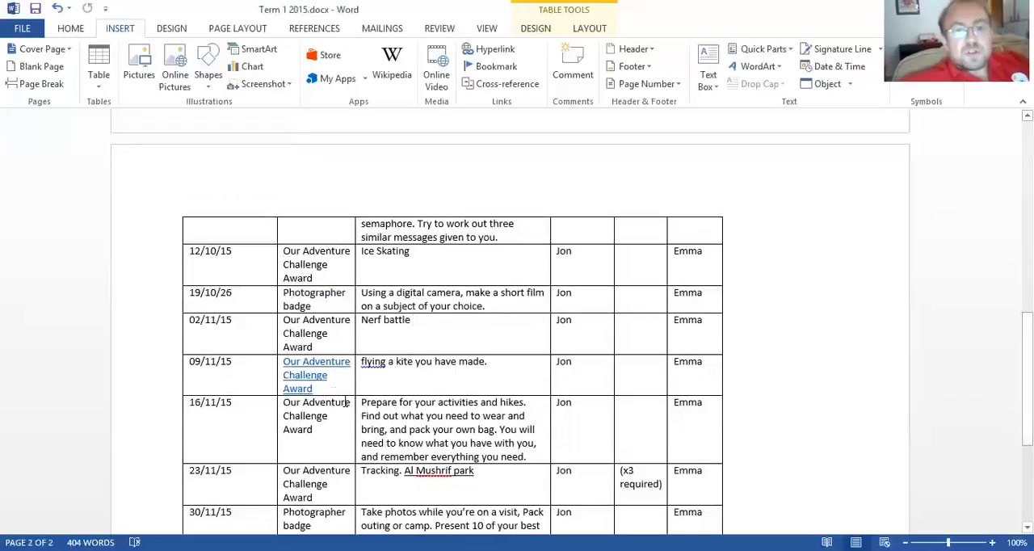
pyautogui.moveTo(303, 373)
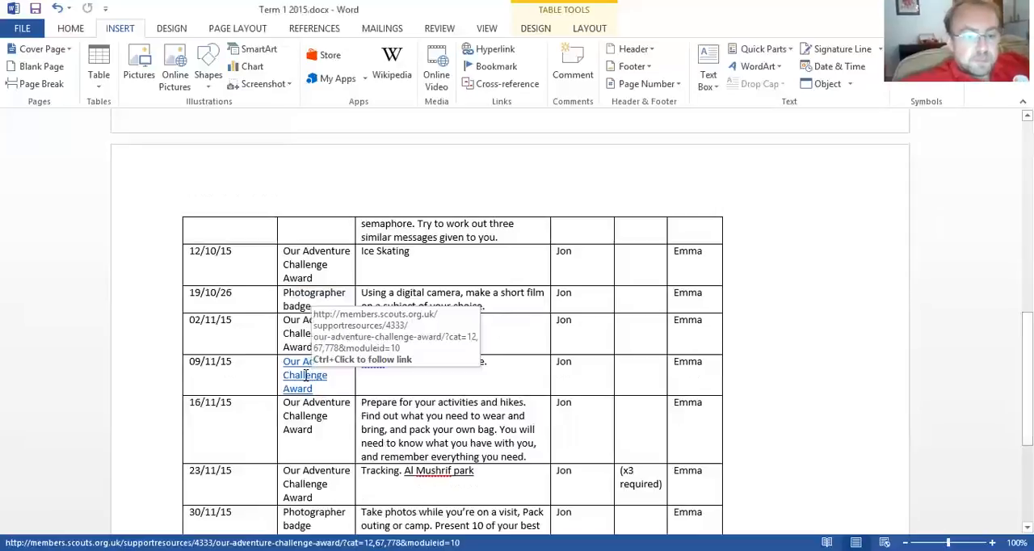
pyautogui.moveTo(297, 383)
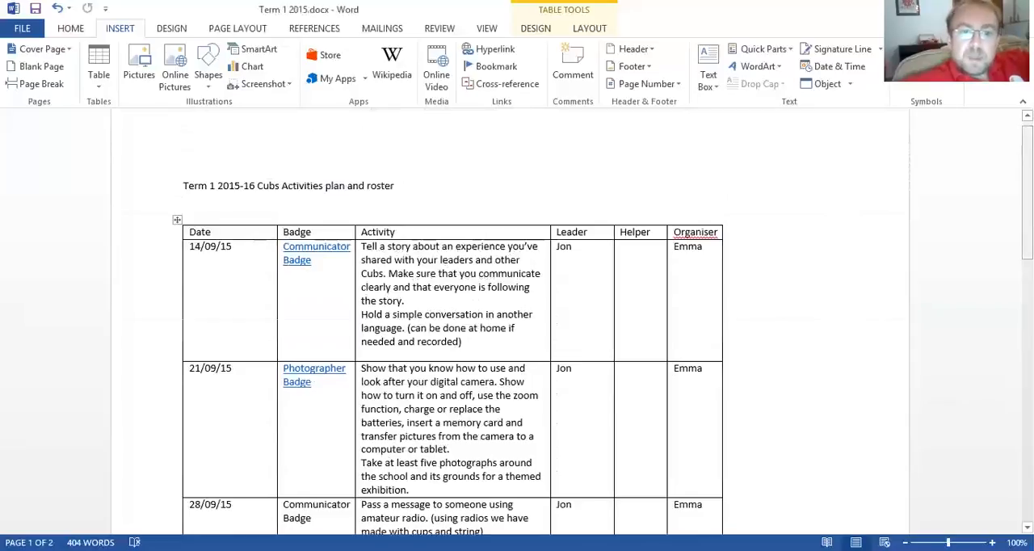
pyautogui.click(234, 245)
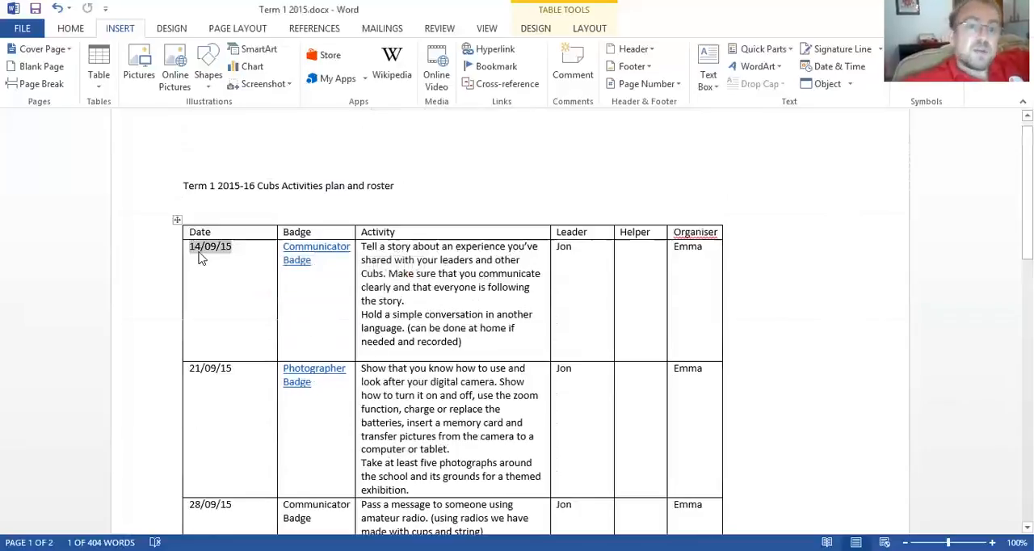
pyautogui.moveTo(274, 370)
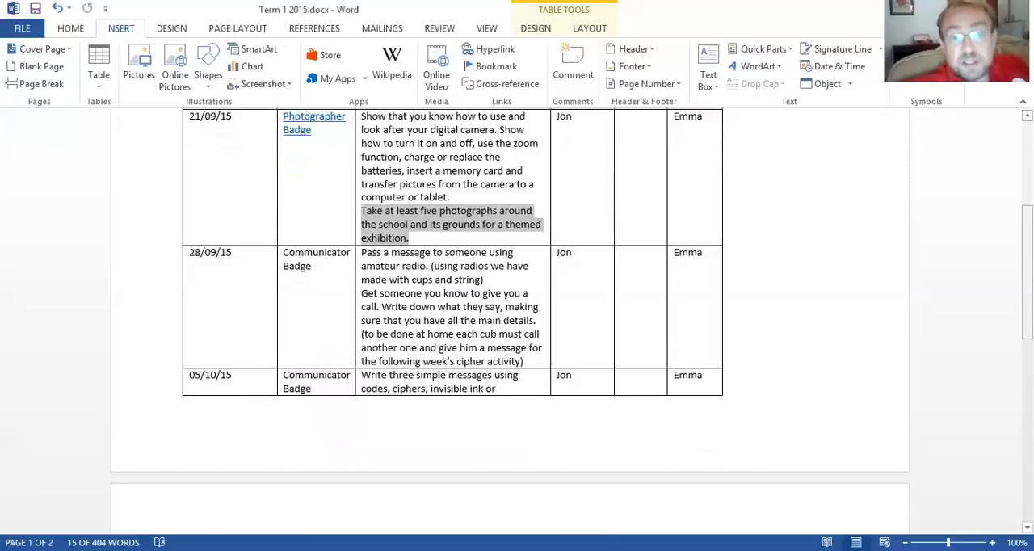
pyautogui.scroll(-3)
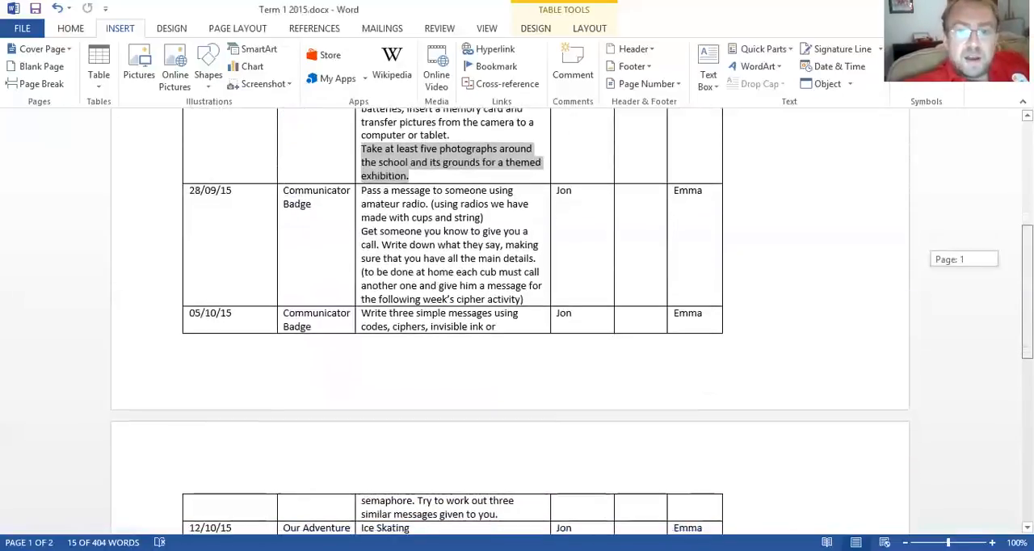
pyautogui.scroll(-3)
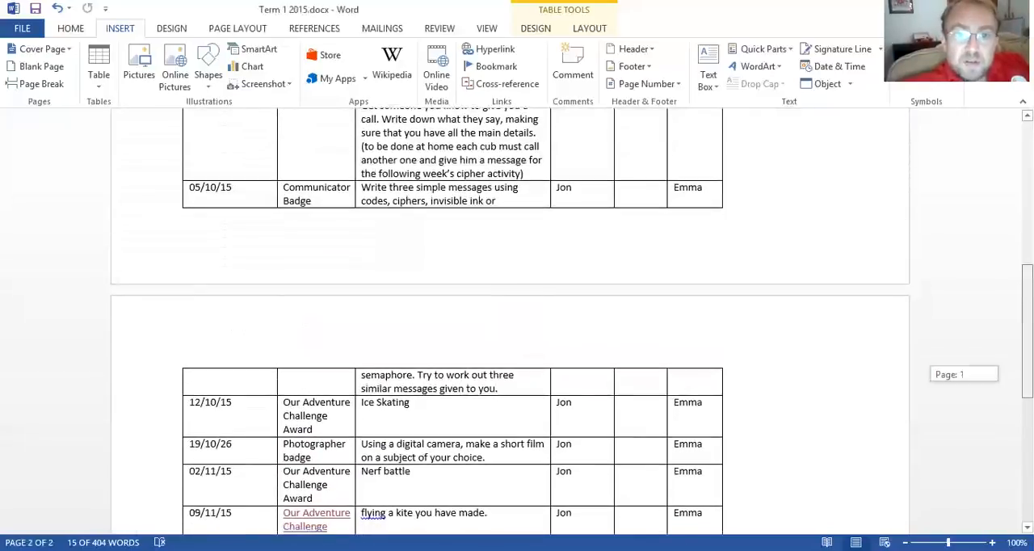
pyautogui.scroll(-3)
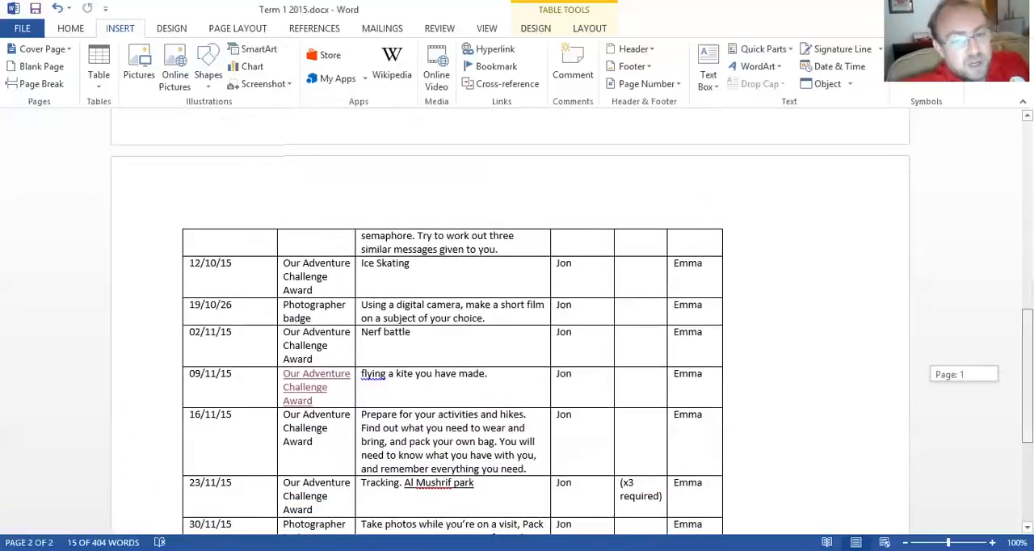
pyautogui.scroll(-3)
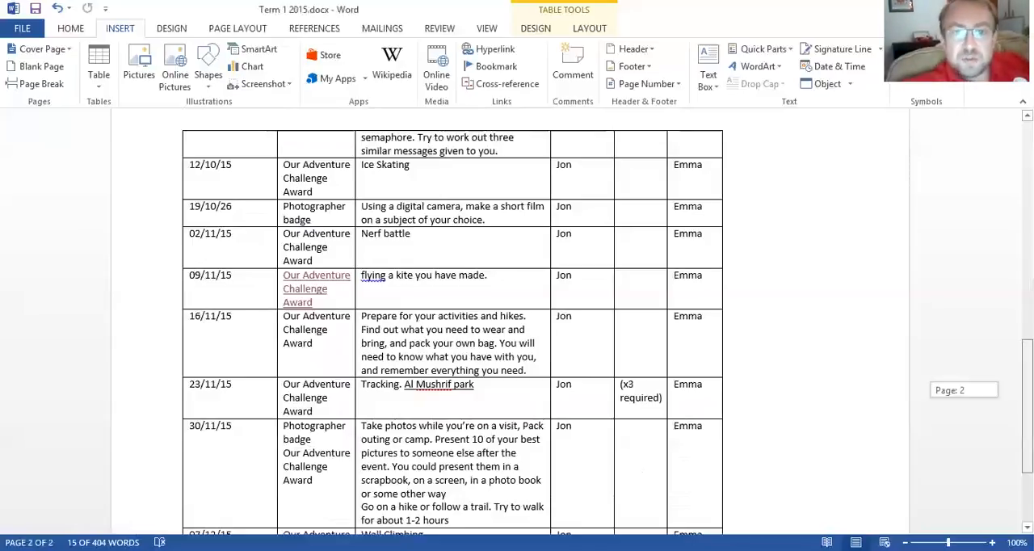
pyautogui.scroll(-3)
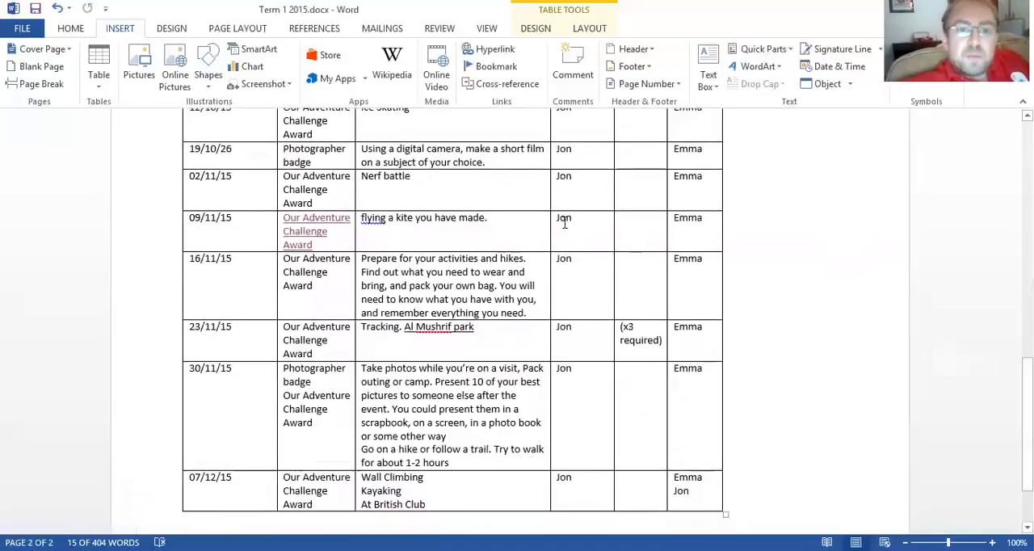
pyautogui.moveTo(442, 186)
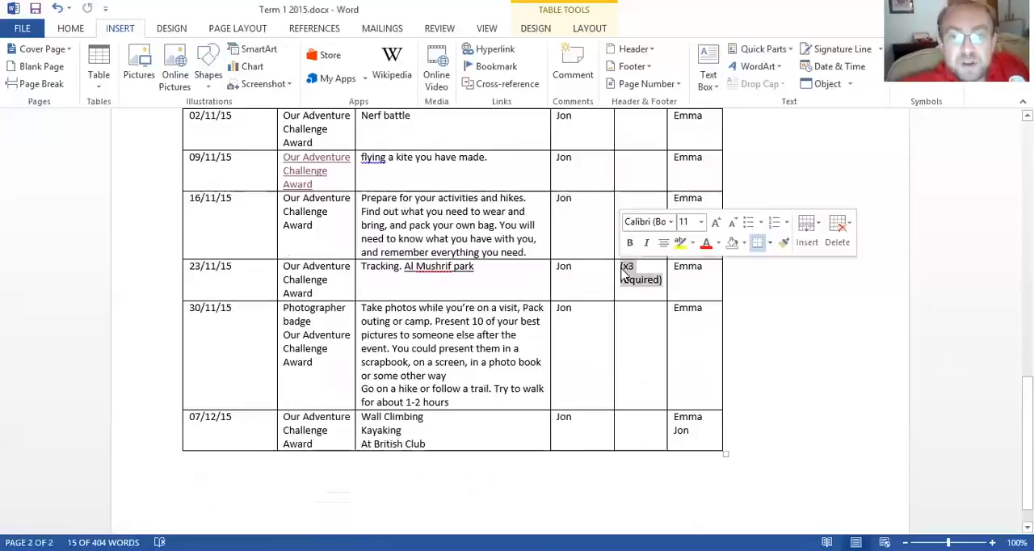
pyautogui.rightClick(640, 273)
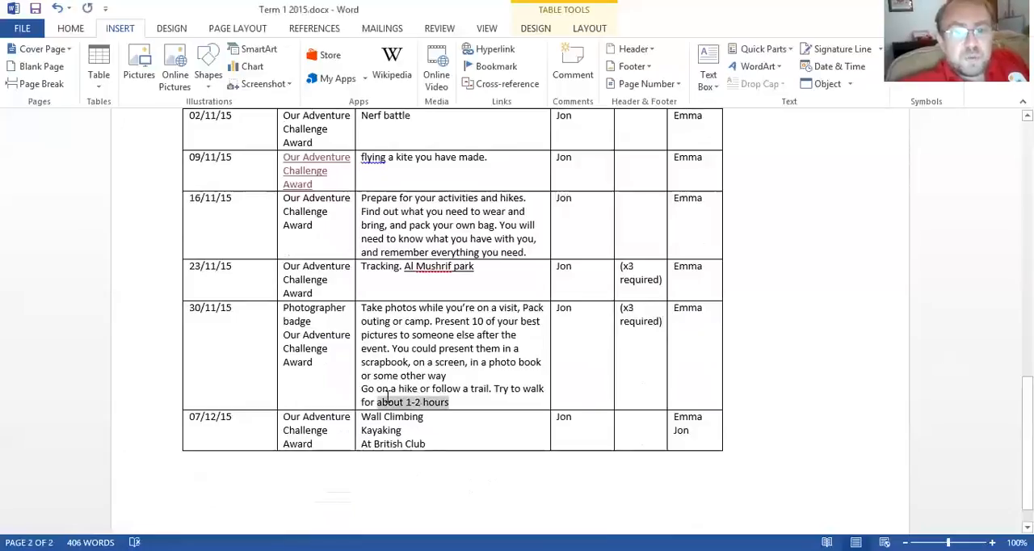
pyautogui.moveTo(362, 387); pyautogui.dragTo(449, 400)
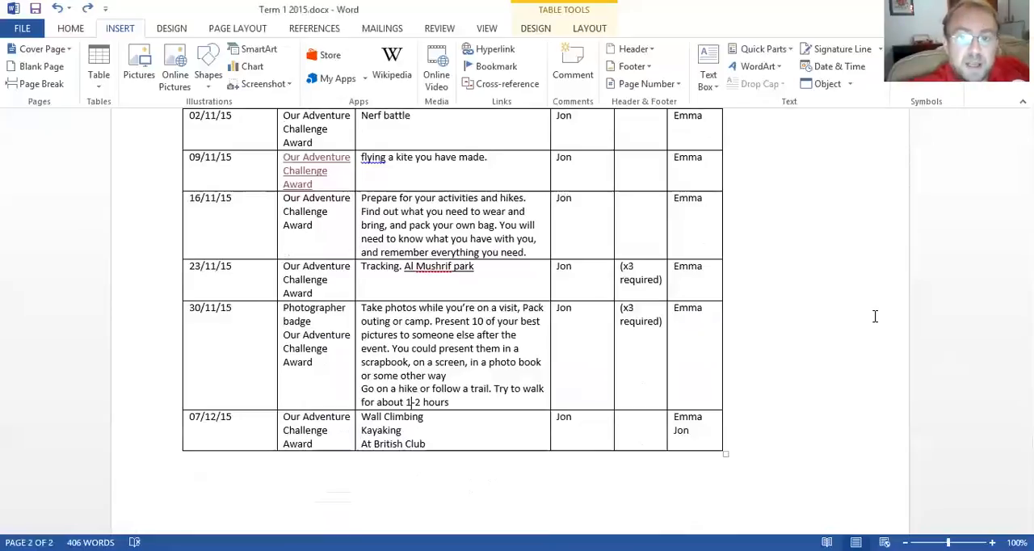
pyautogui.moveTo(717, 465)
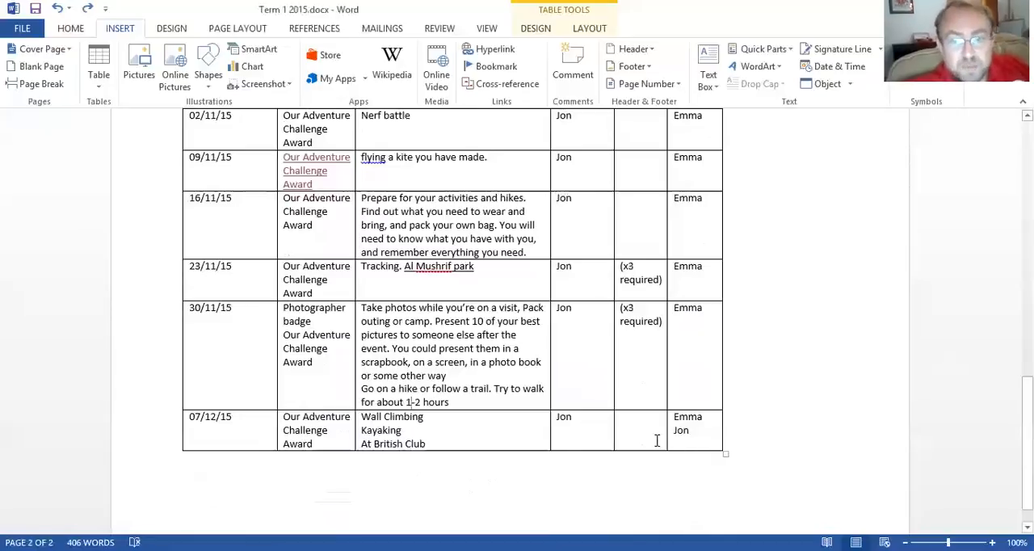
# Enter Jon below Emma in the Organiser cell of the 07/12/15 Wall Climbing and Kayaking row
pyautogui.rightClick(656, 440)
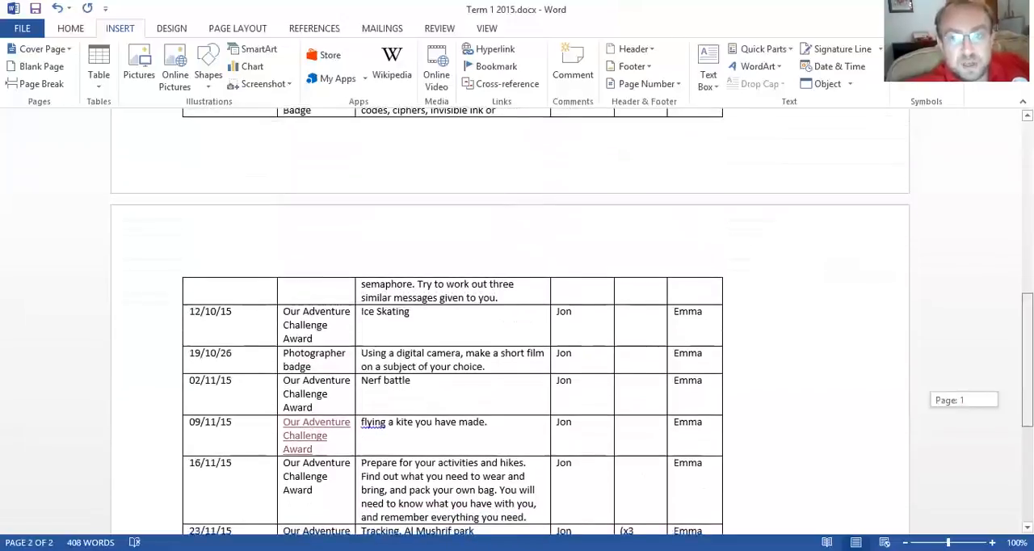
pyautogui.scroll(3)
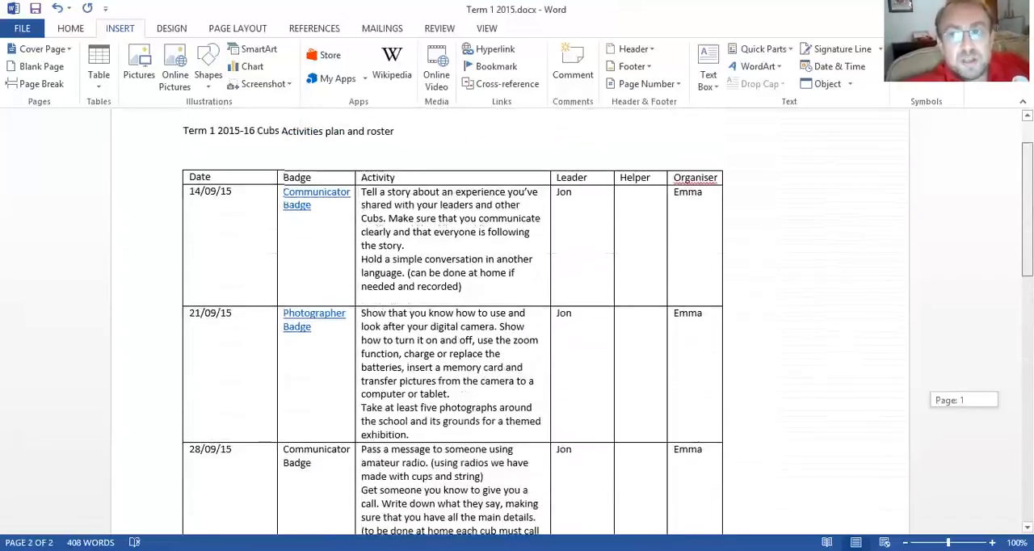
pyautogui.scroll(3)
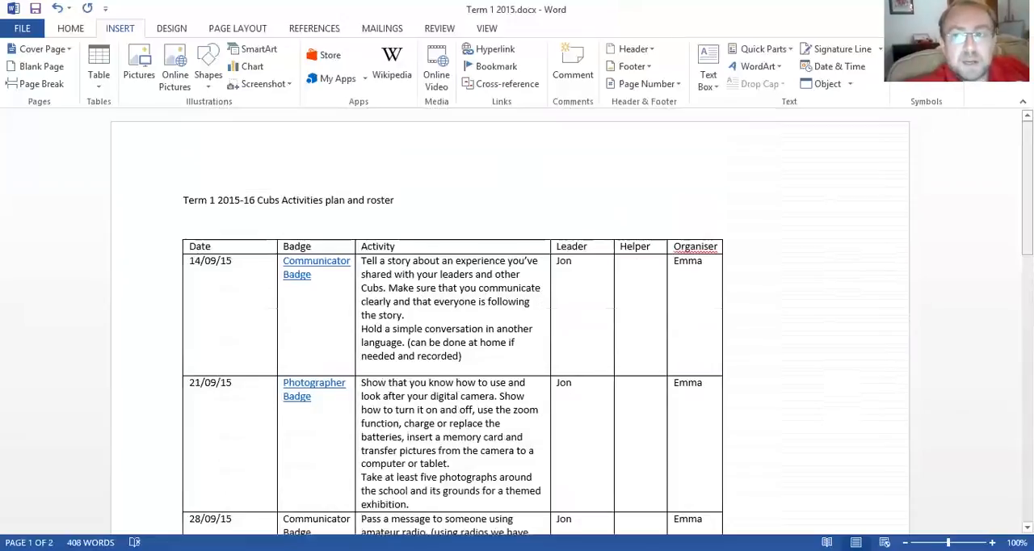
pyautogui.moveTo(611, 23)
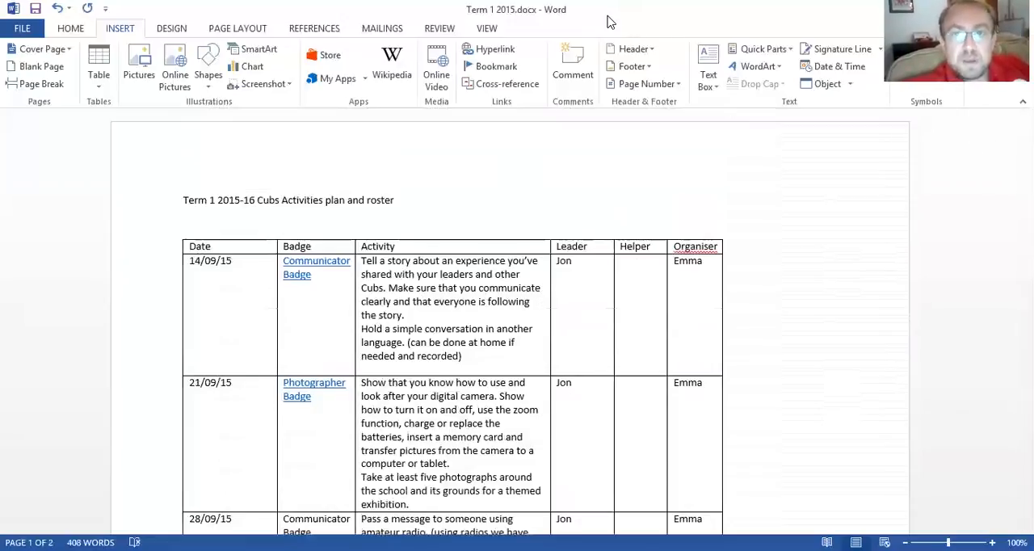